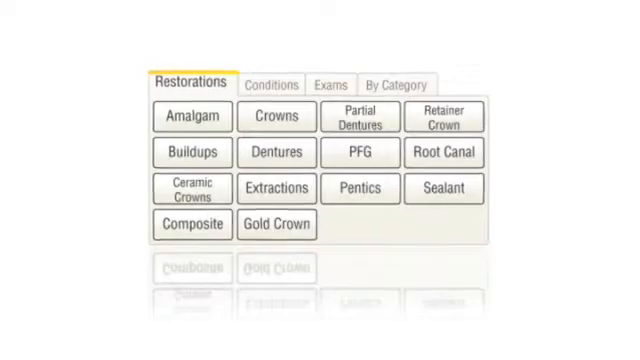
Step: Show the charting quick-set buttons for restorations (Amalgam, Crowns, Sealant, Root Canal)
left_click(270, 73)
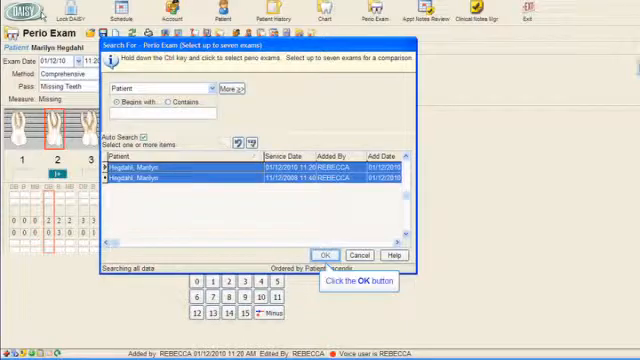
Step: Confirm the two selected perio exams for side-by-side comparison
left_click(323, 255)
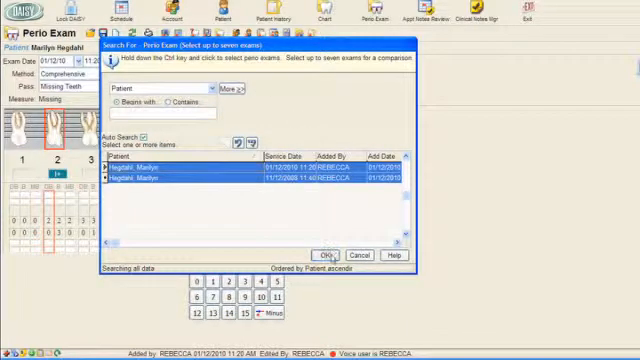